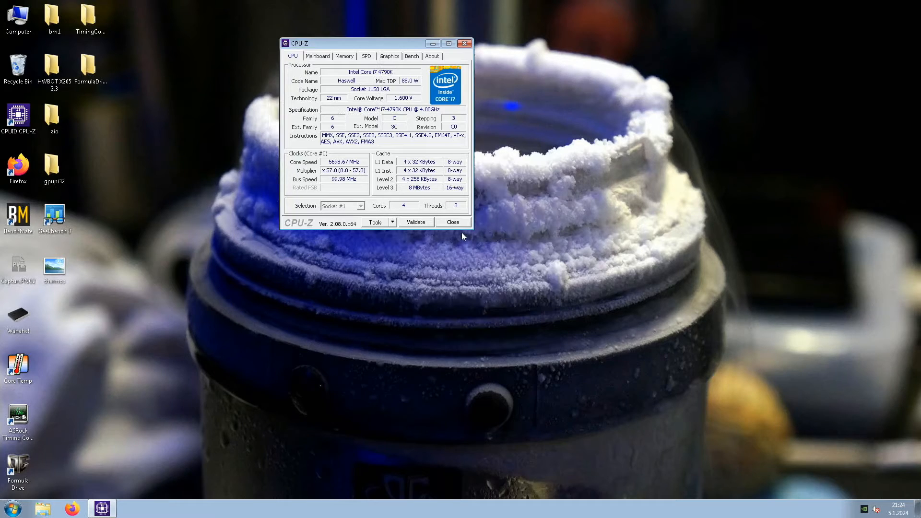
mouse_move(55, 240)
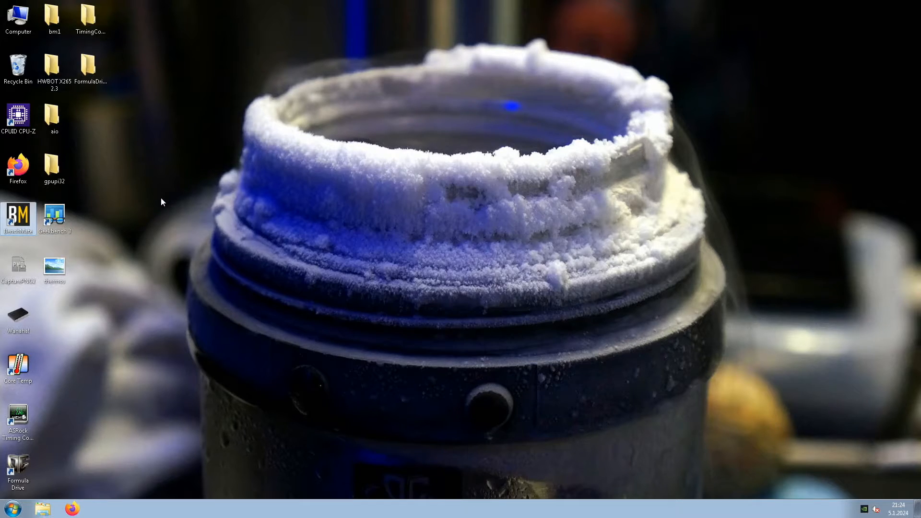
Open BenchMate and launch the CINEBENCH R11.5 64-bit benchmark.
double_click(18, 217)
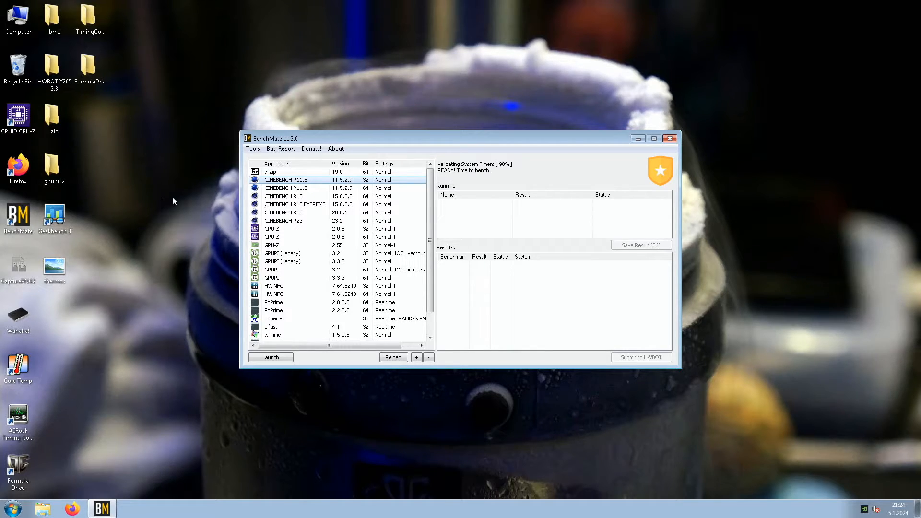
left_click(286, 188)
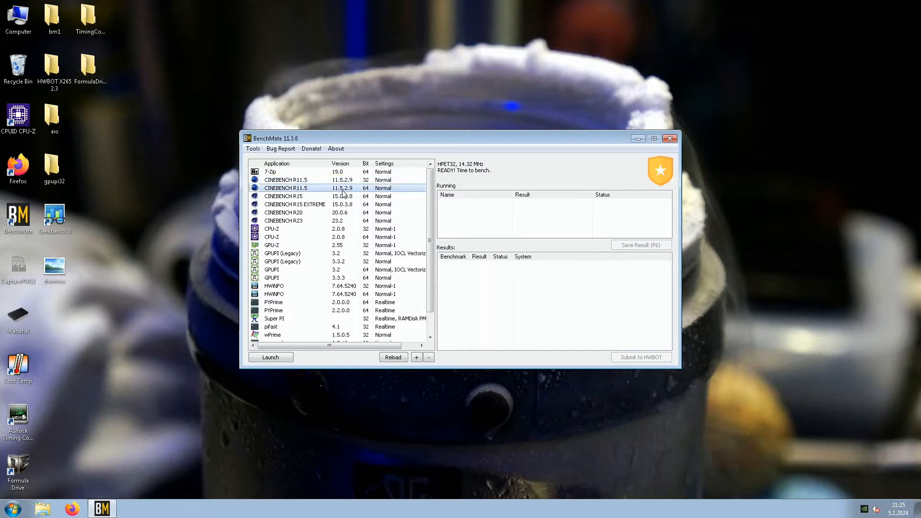
left_click(669, 138)
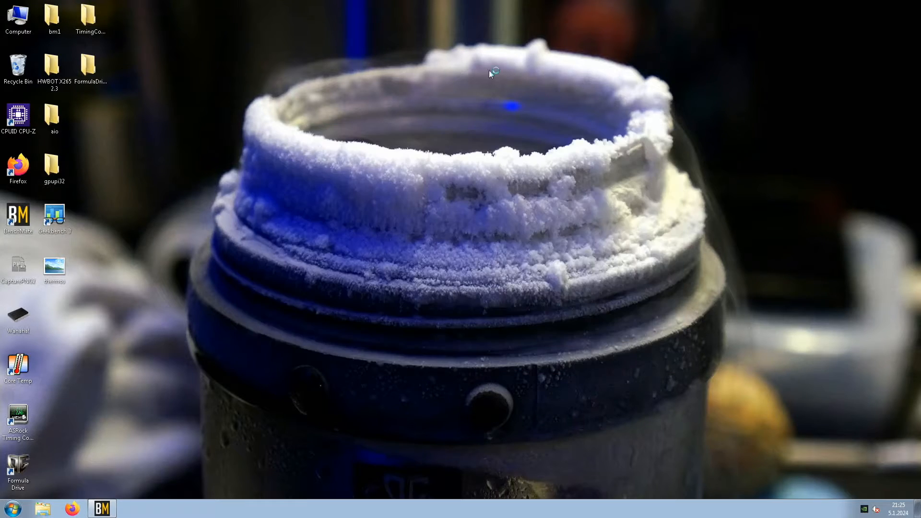
mouse_move(429, 16)
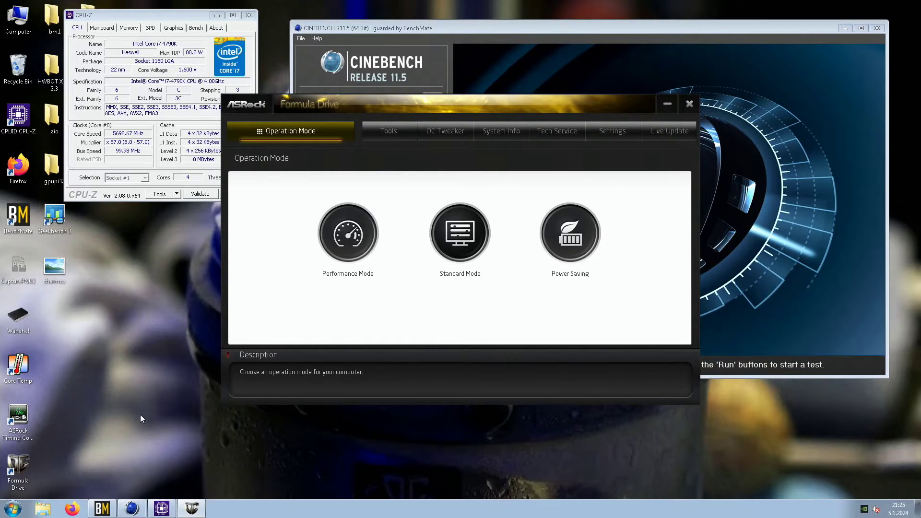
In OC Tweaker, set CPU Cache Ratio 52 and CPU Ratio 60, then close Formula Drive.
left_click(444, 130)
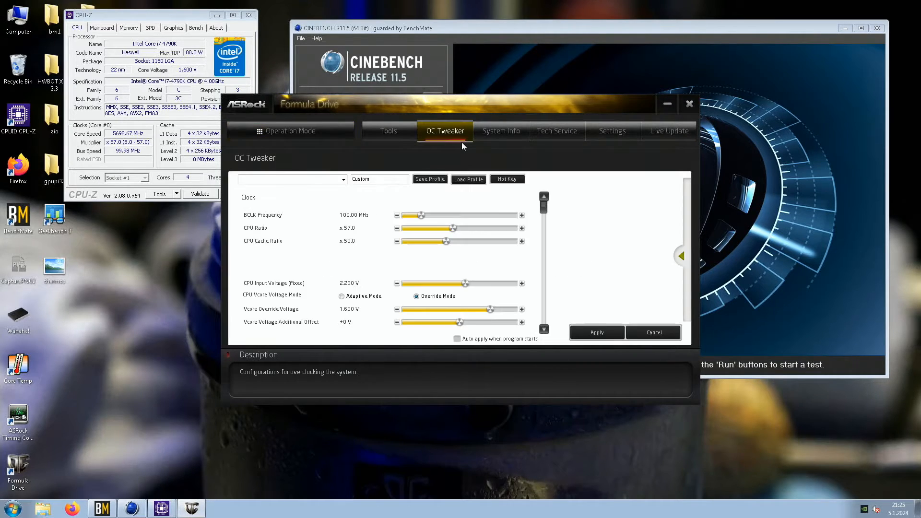
left_click(521, 241)
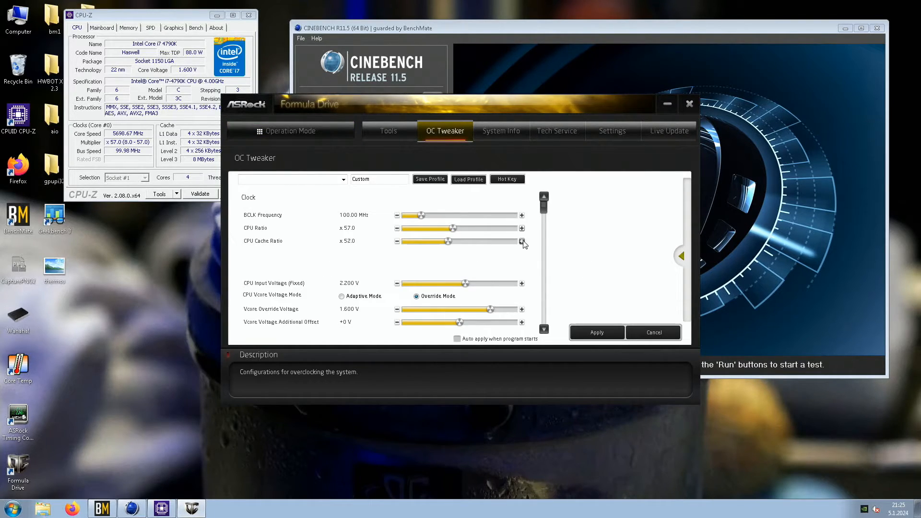
left_click(521, 227)
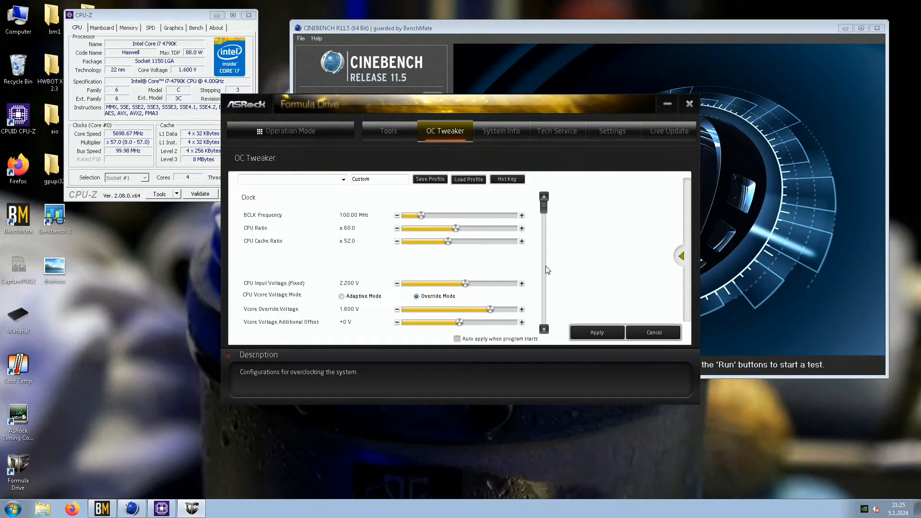
scroll("down", 3)
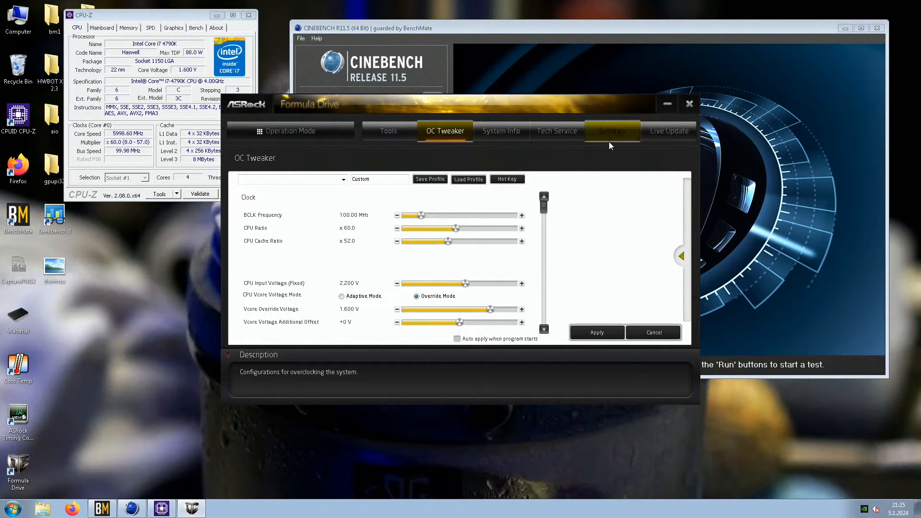
left_click(689, 104)
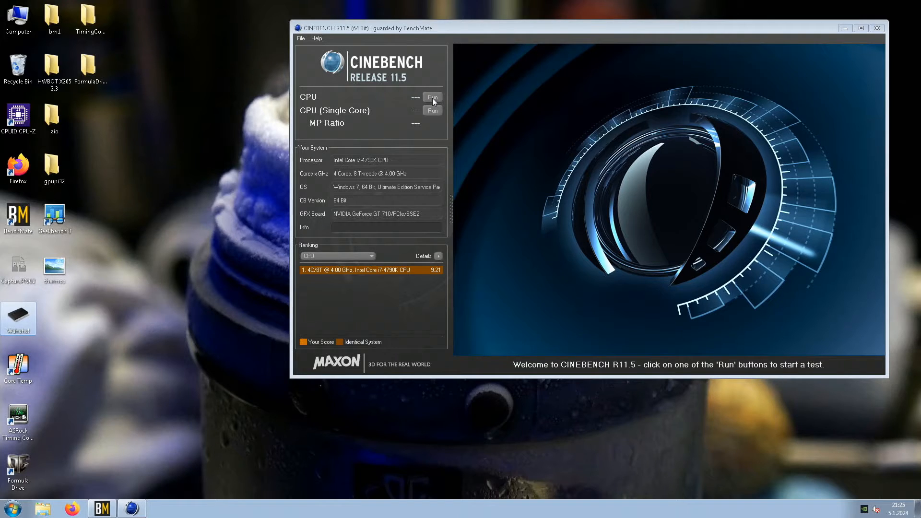
Run Cinebench's multi-core CPU render, scoring 13.26 pts.
left_click(432, 97)
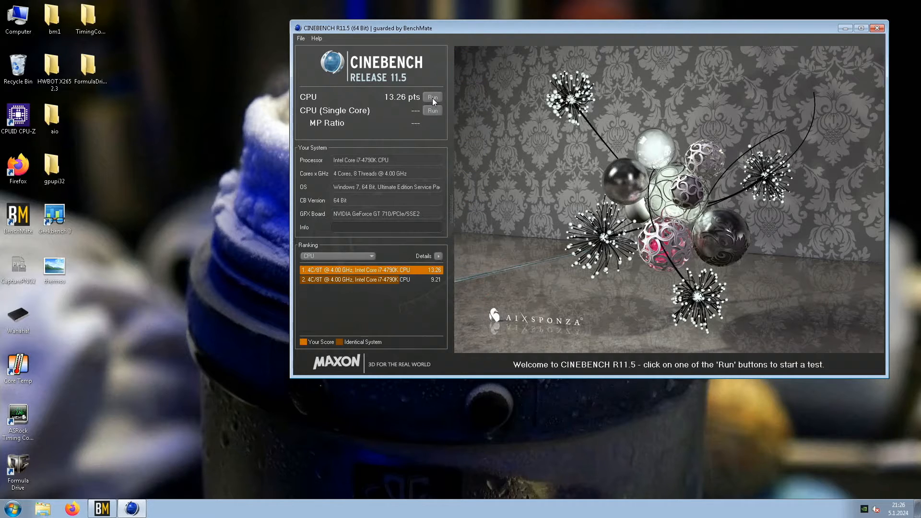
mouse_move(140, 201)
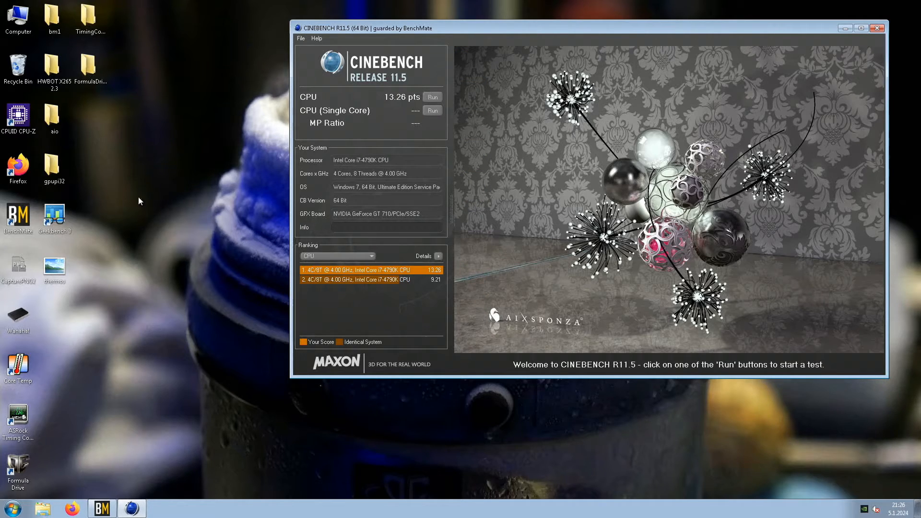
mouse_move(37, 169)
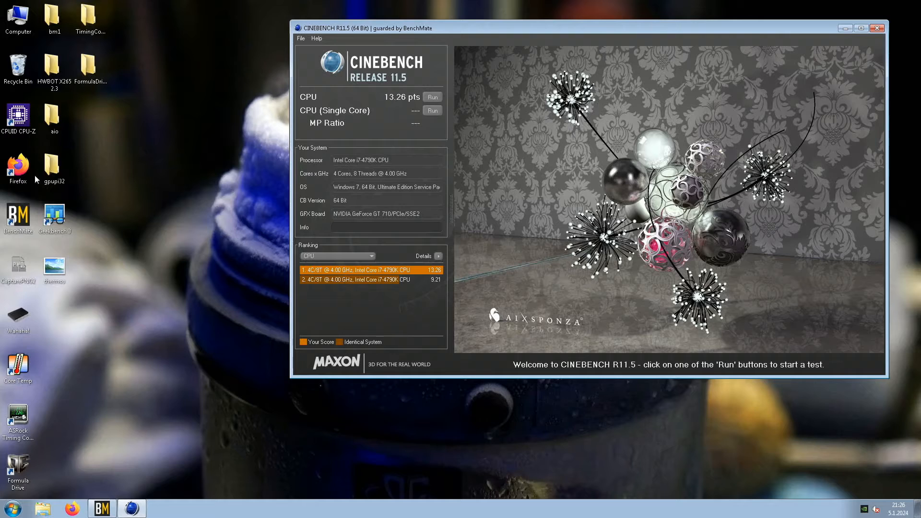
mouse_move(110, 413)
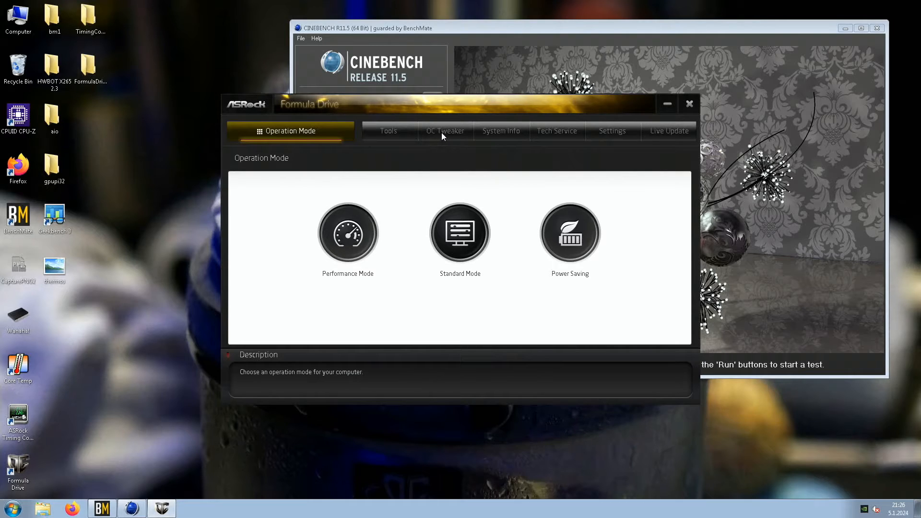
Review the OC Tweaker settings: CPU ratio 61, cache ratio 53, 1.600 V Vcore.
left_click(445, 130)
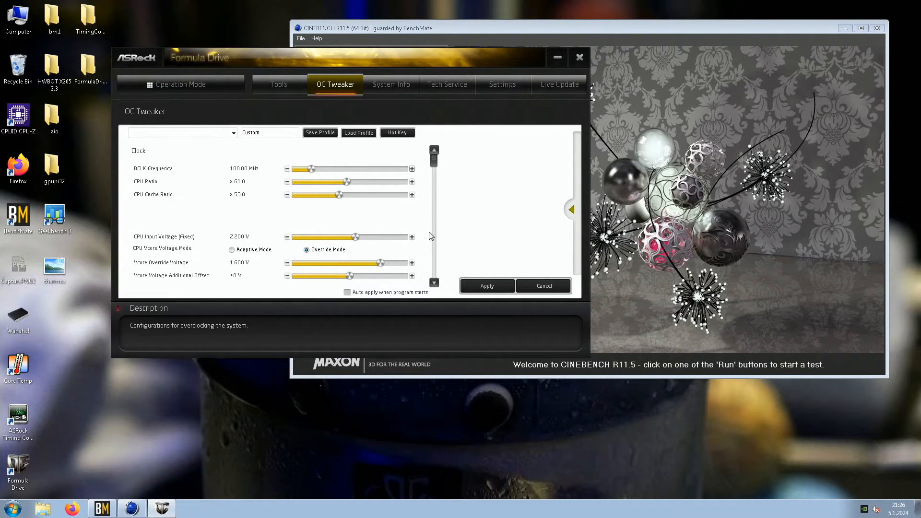
scroll("down", 3)
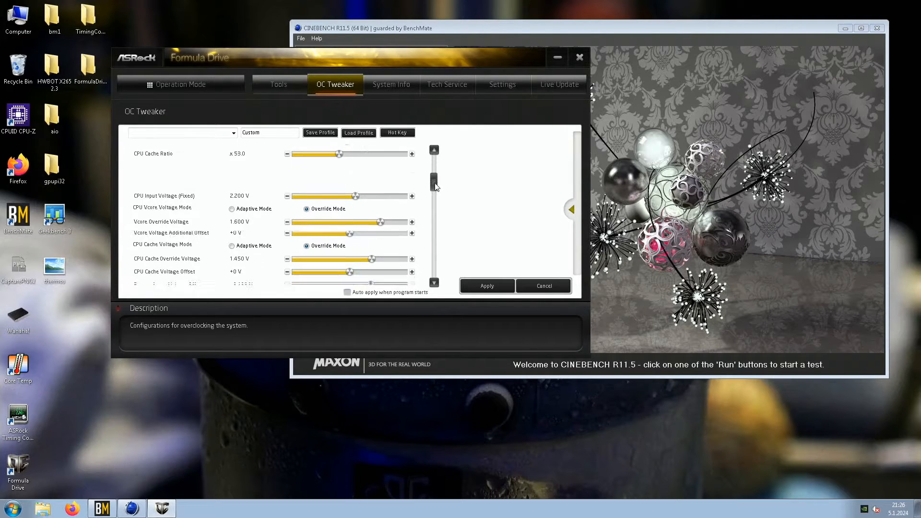
scroll("down", 3)
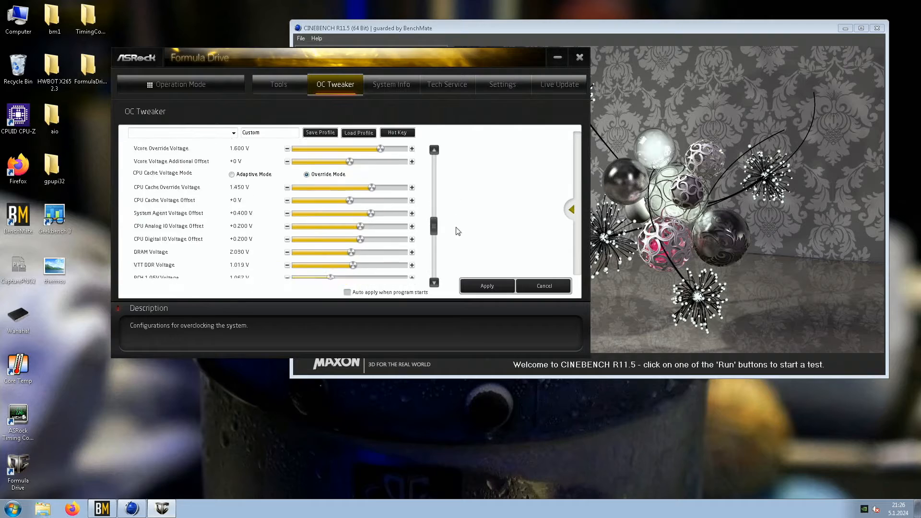
scroll("up", 3)
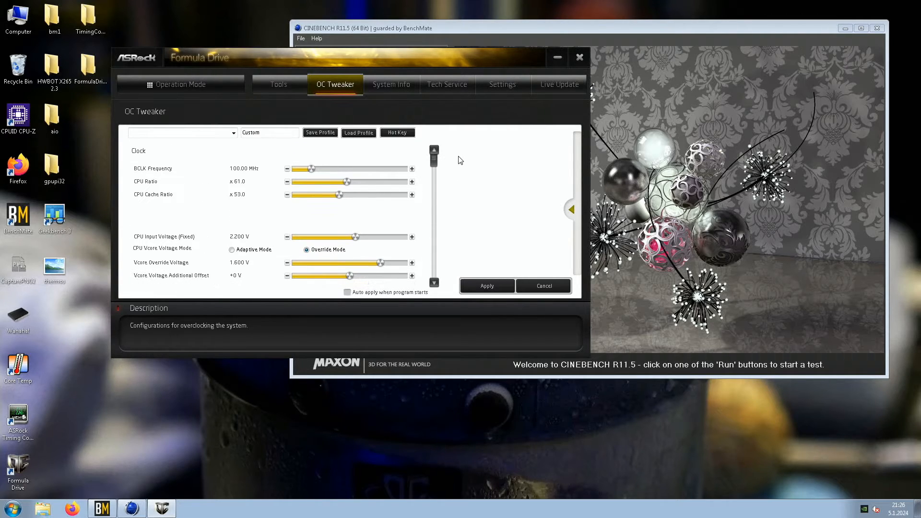
mouse_move(503, 242)
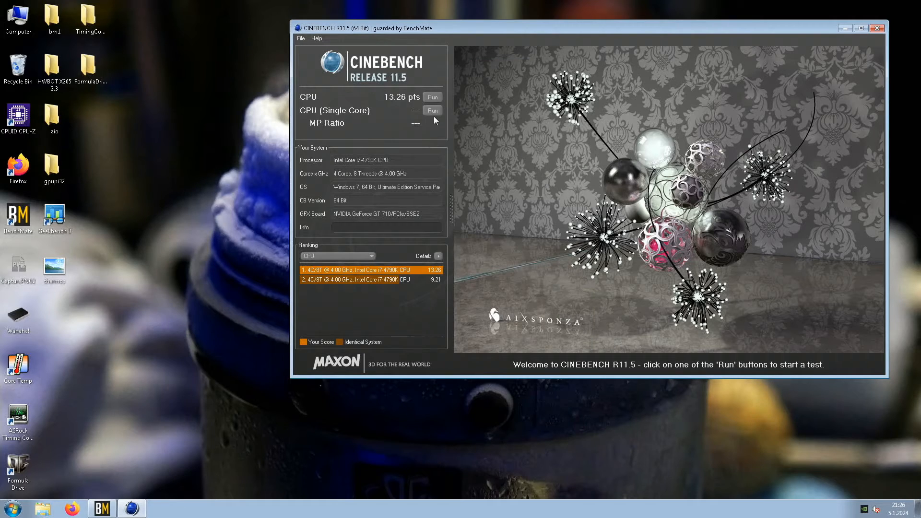
mouse_move(432, 97)
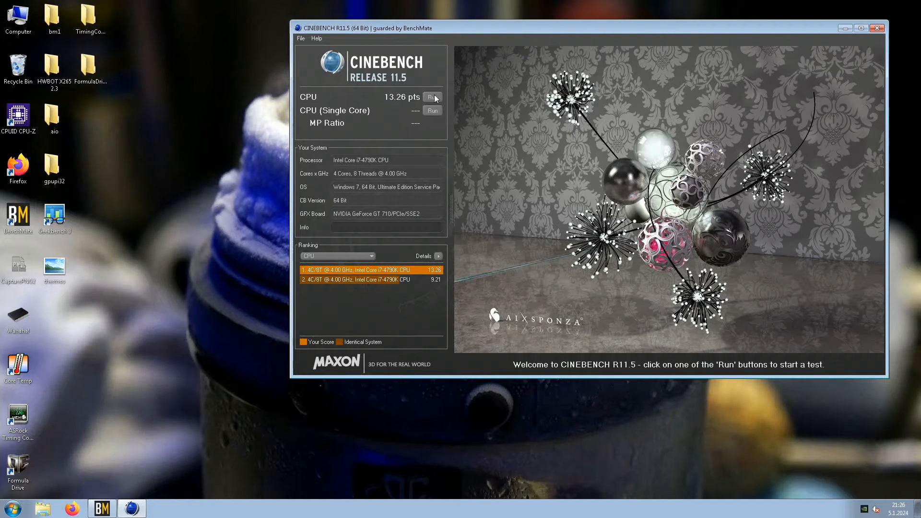
Dismiss the crashed CPU rerun's error and relaunch 64-bit Cinebench R11.5 from BenchMate.
left_click(432, 97)
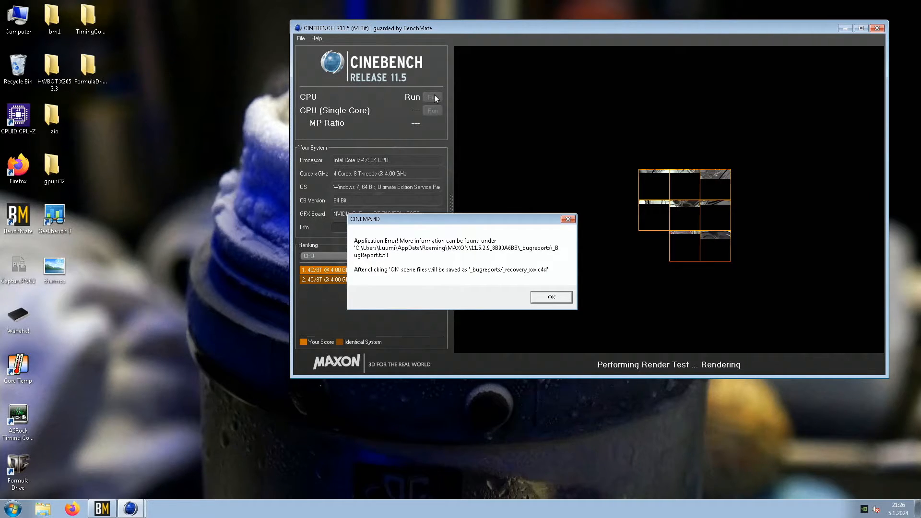
left_click(550, 296)
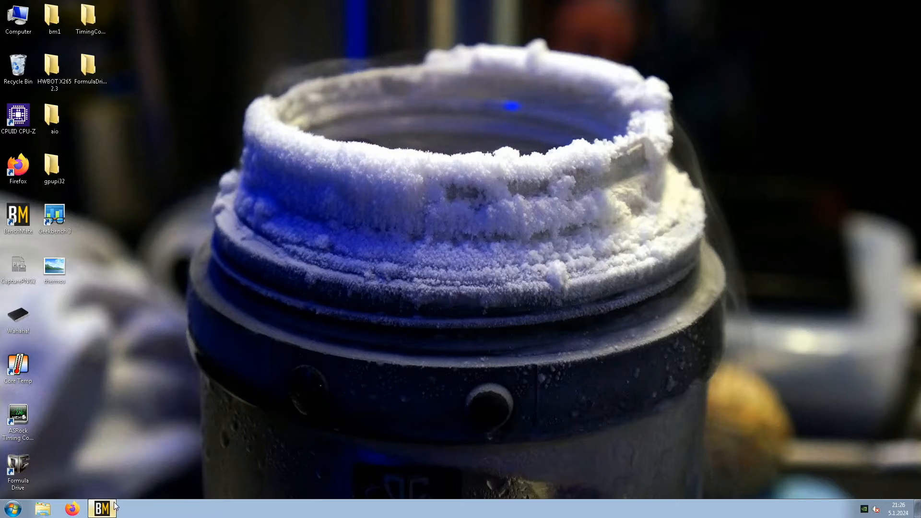
left_click(101, 508)
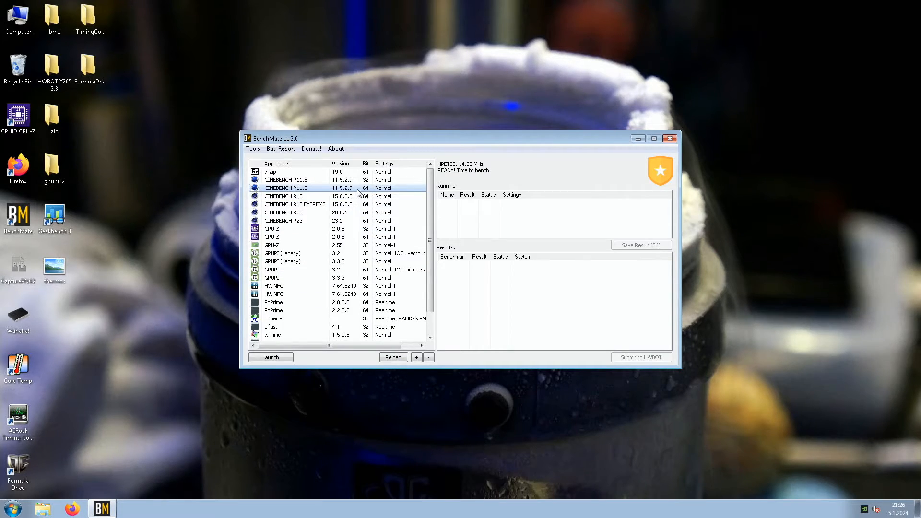
left_click(270, 357)
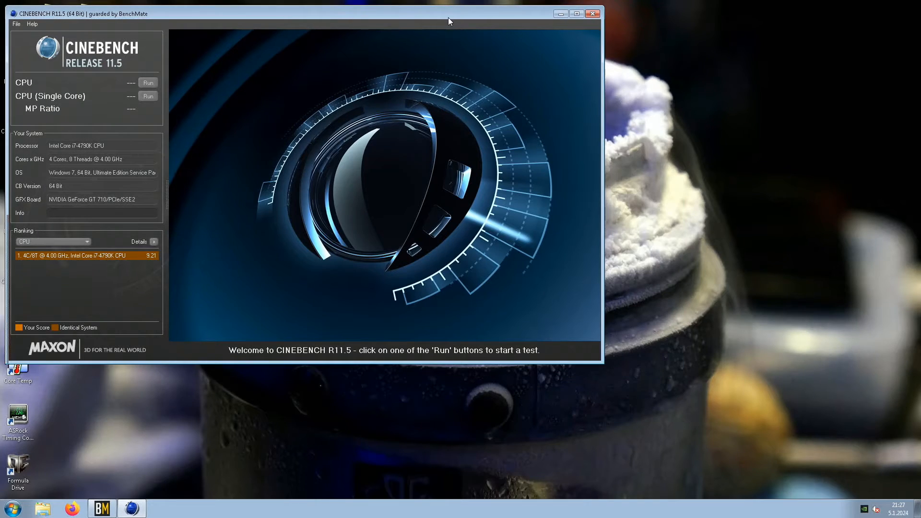
Run the multi-core CPU test on the relaunched Cinebench, scoring 13.44 pts.
left_click(148, 82)
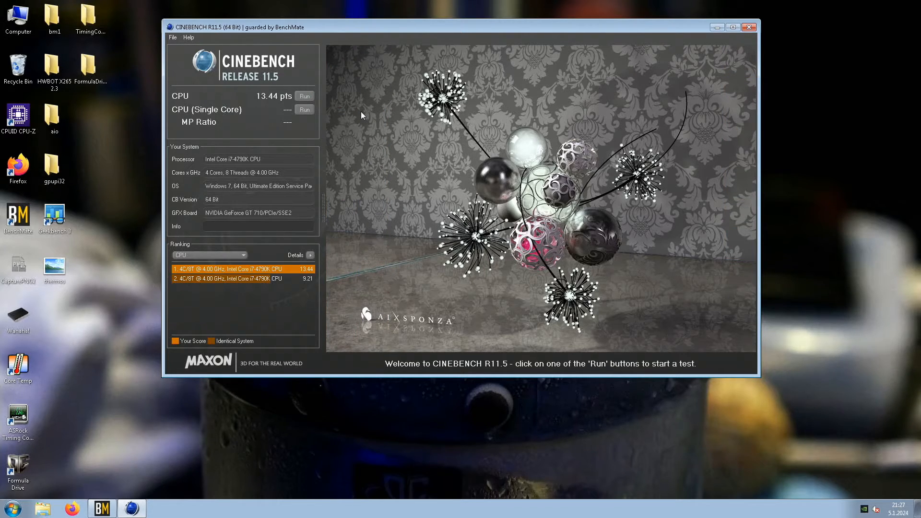
mouse_move(76, 283)
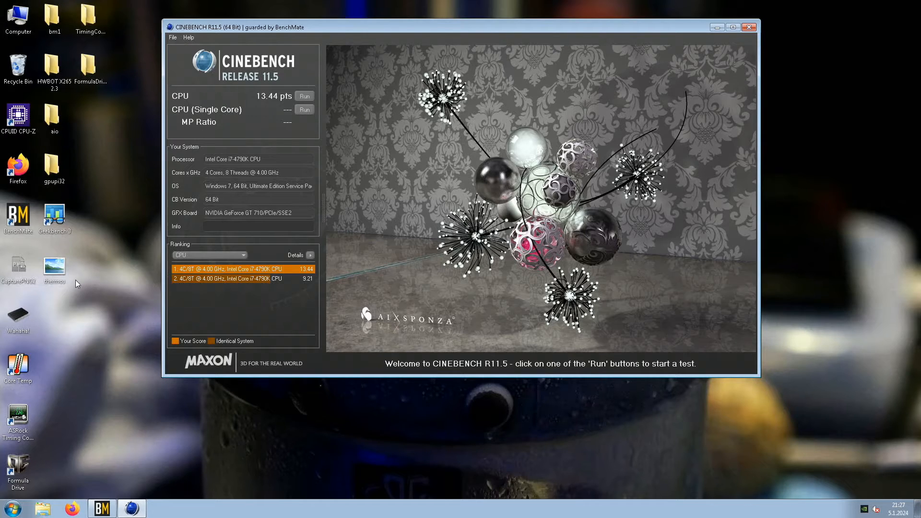
mouse_move(189, 432)
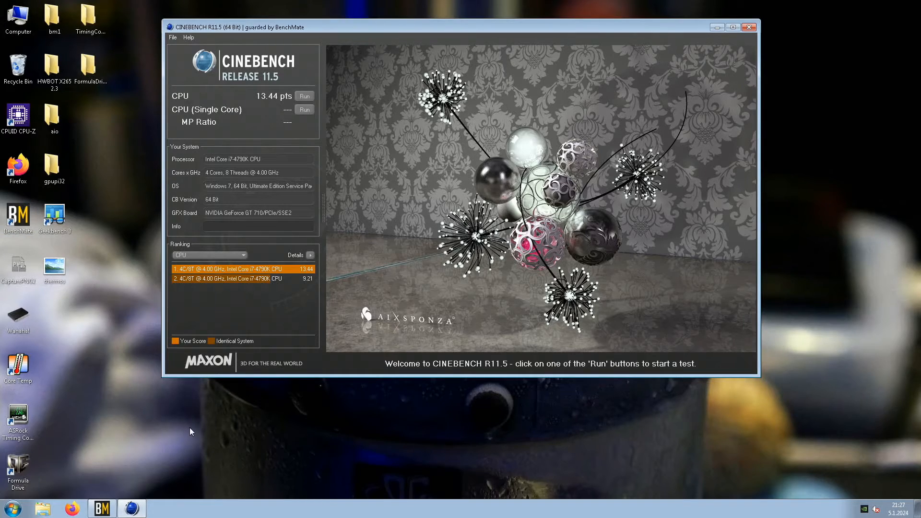
mouse_move(214, 421)
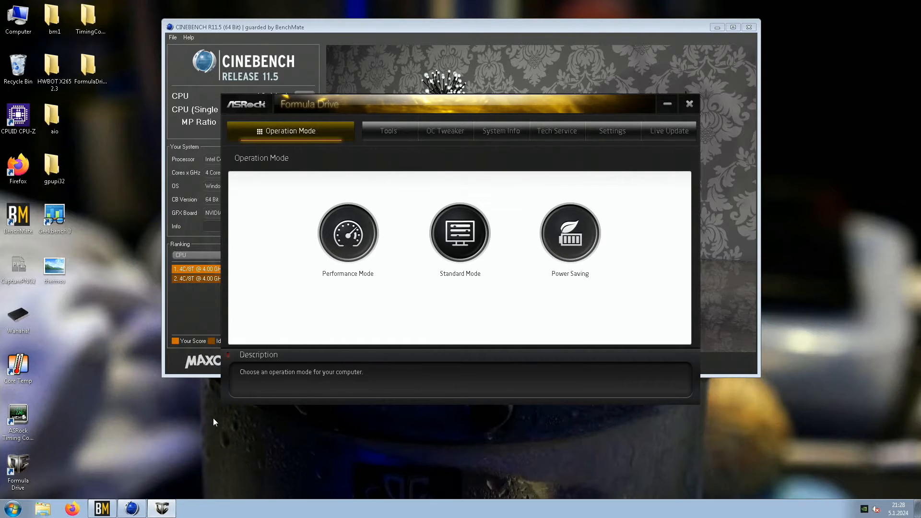
Raise the CPU multiplier to x62.0 in OC Tweaker, then rerun the multi-core CPU test.
left_click(444, 131)
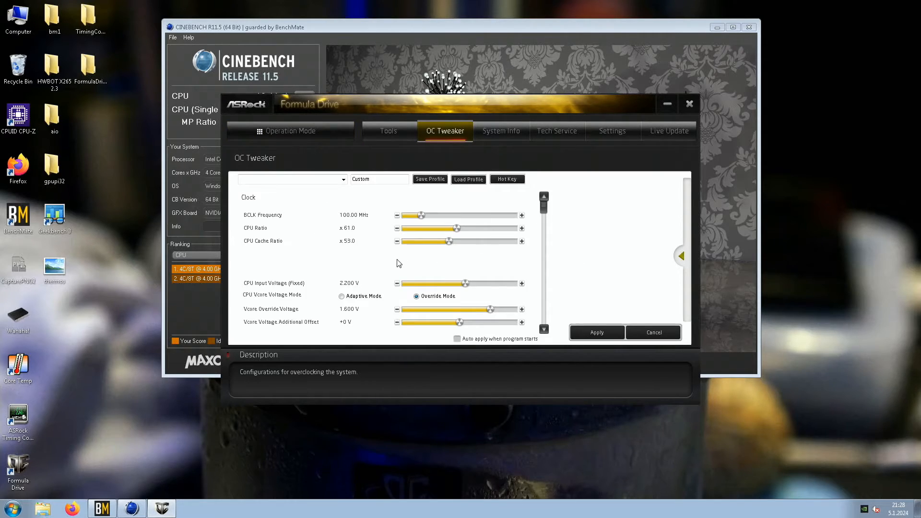
left_click(397, 241)
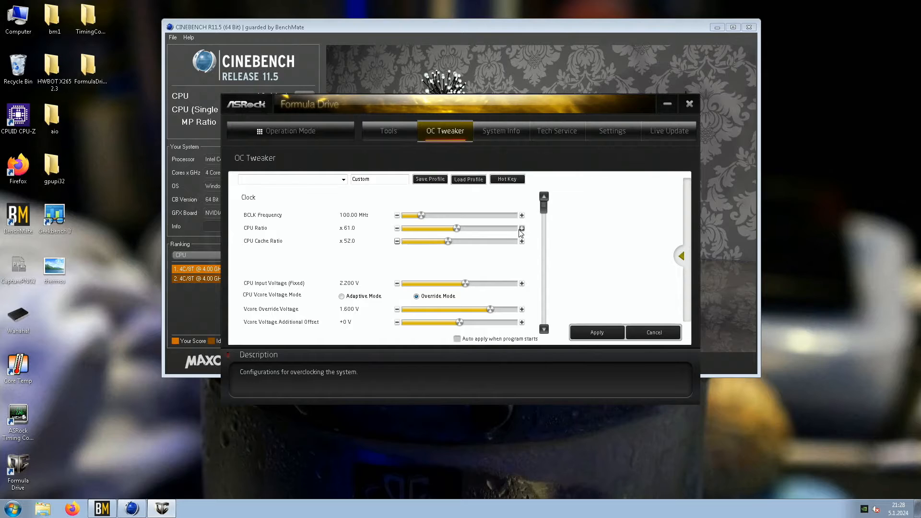
scroll("down", 3)
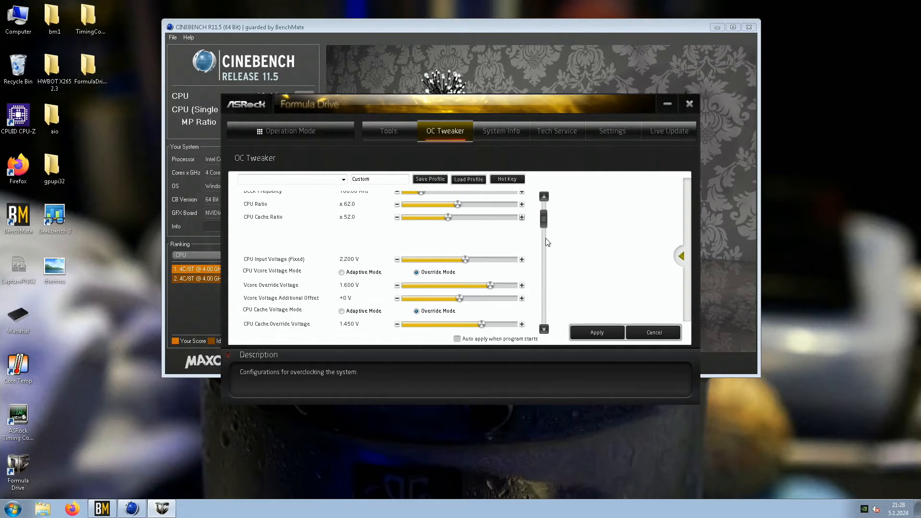
scroll("down", 3)
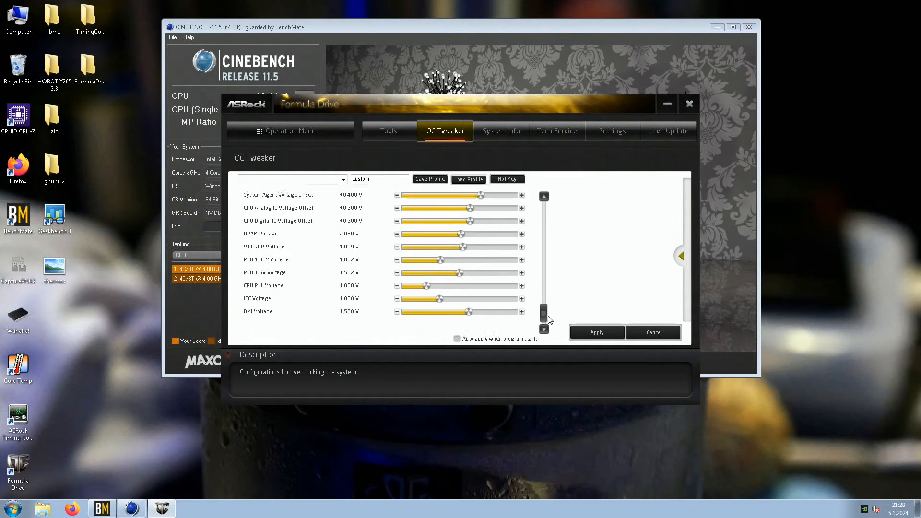
scroll("up", 3)
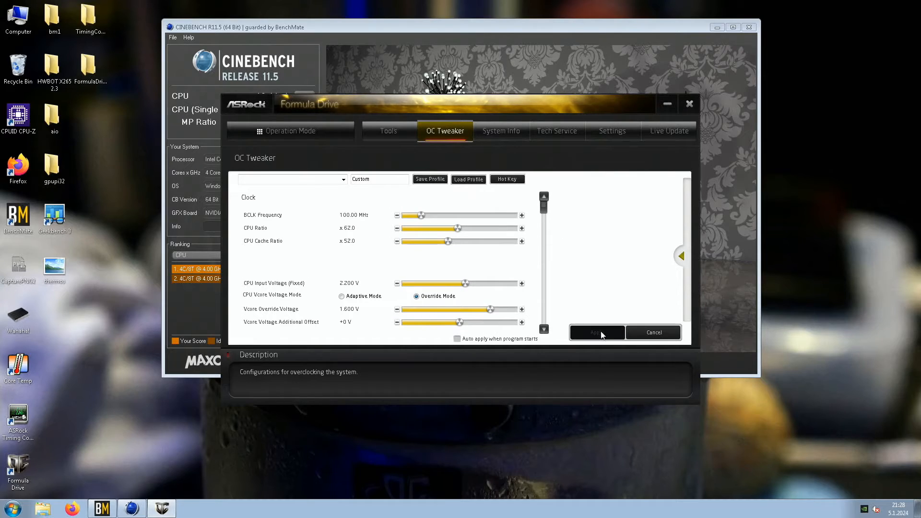
mouse_move(676, 107)
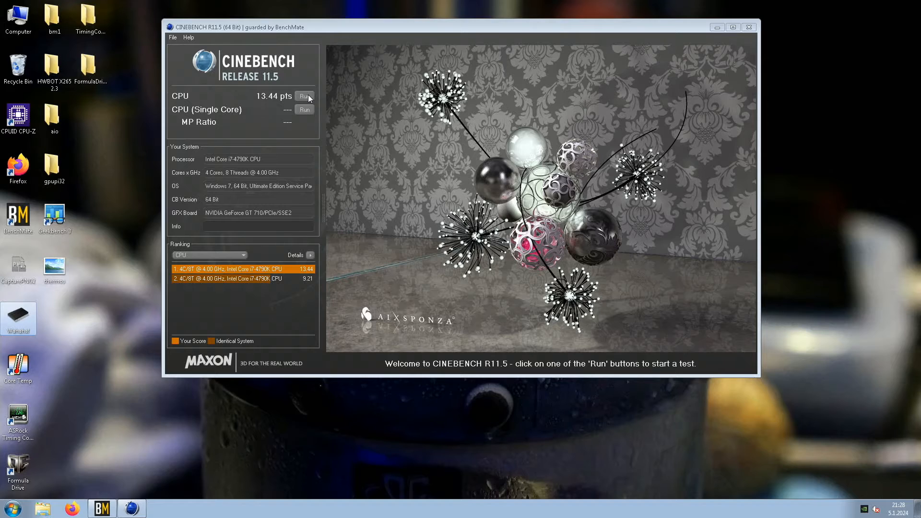
left_click(304, 96)
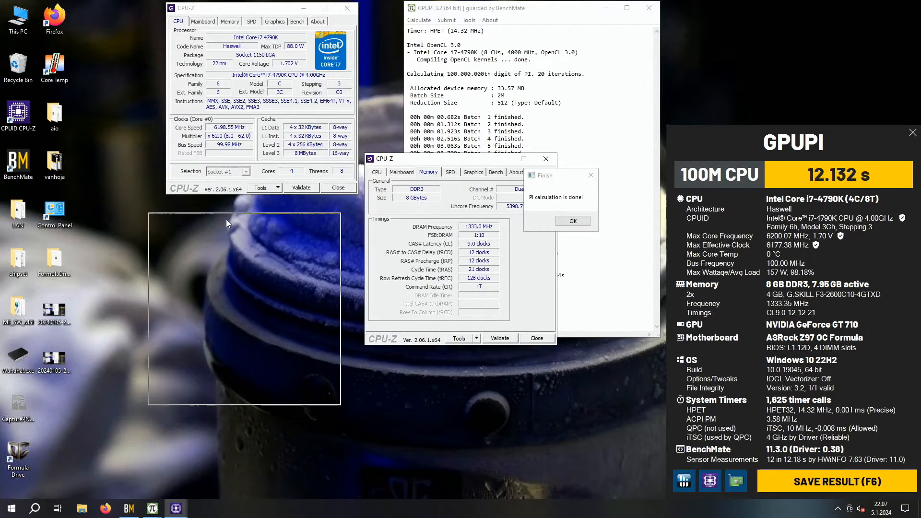
Arrange the CPU-Z windows and save GPUPI's 12.132 s 100M CPU result.
left_click(401, 173)
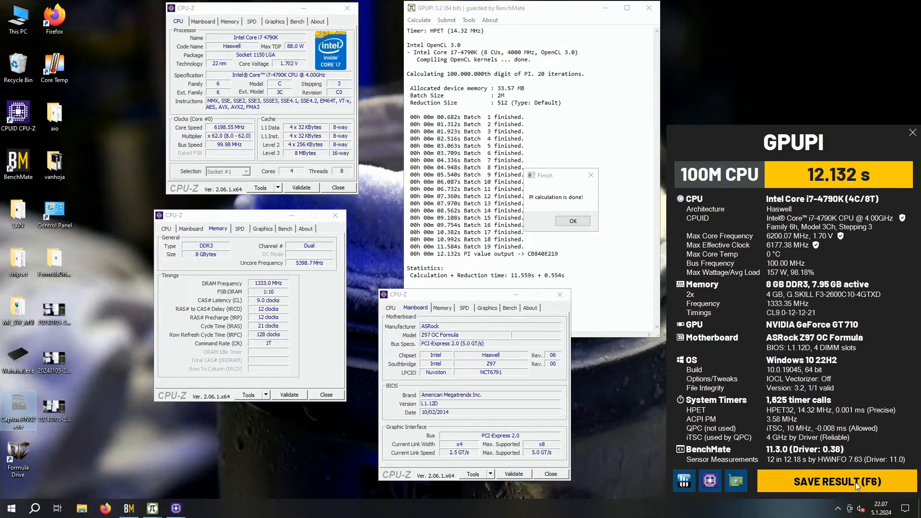
left_click(824, 482)
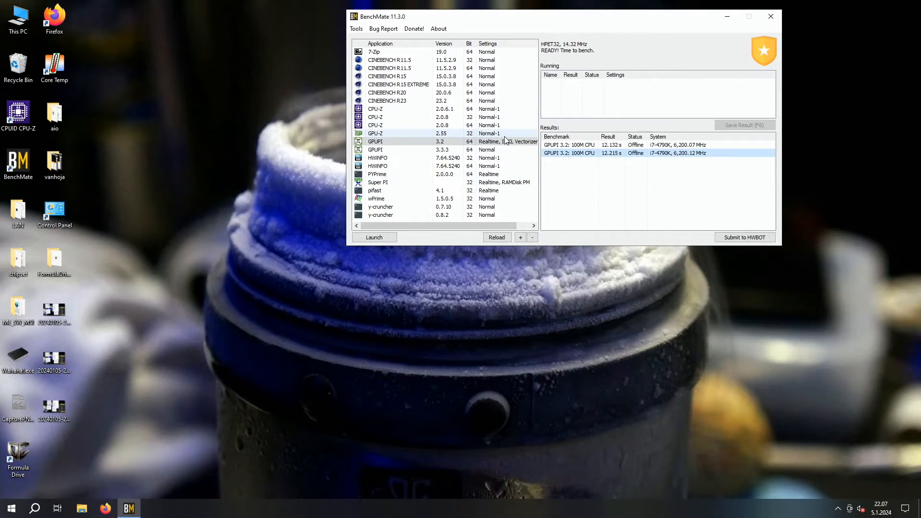
Launch GPUPI 3.2 and run the 1B HWBOT both calculation, finishing in 3m 00.357s.
left_click(374, 237)
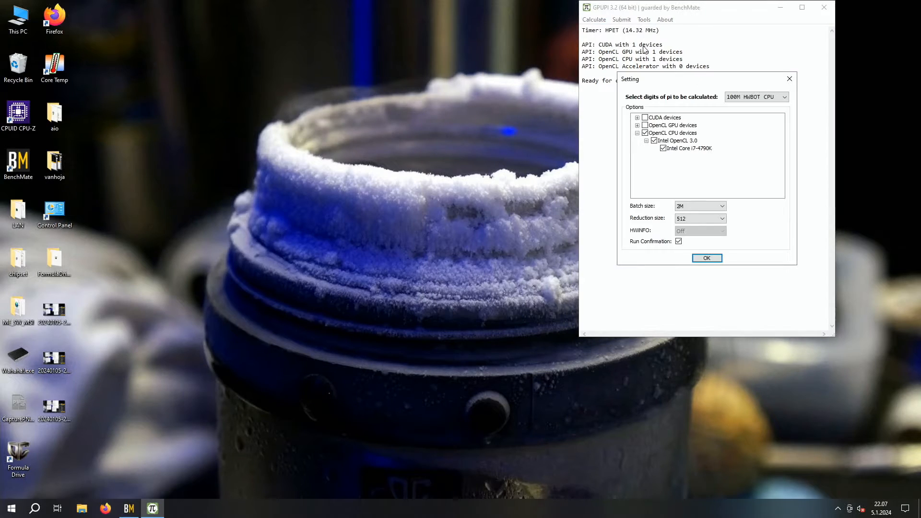
left_click(757, 96)
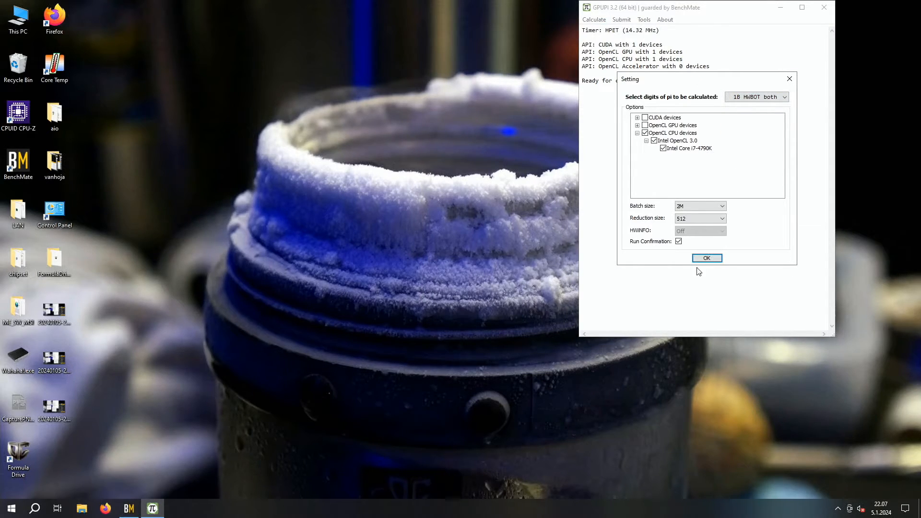
left_click(707, 258)
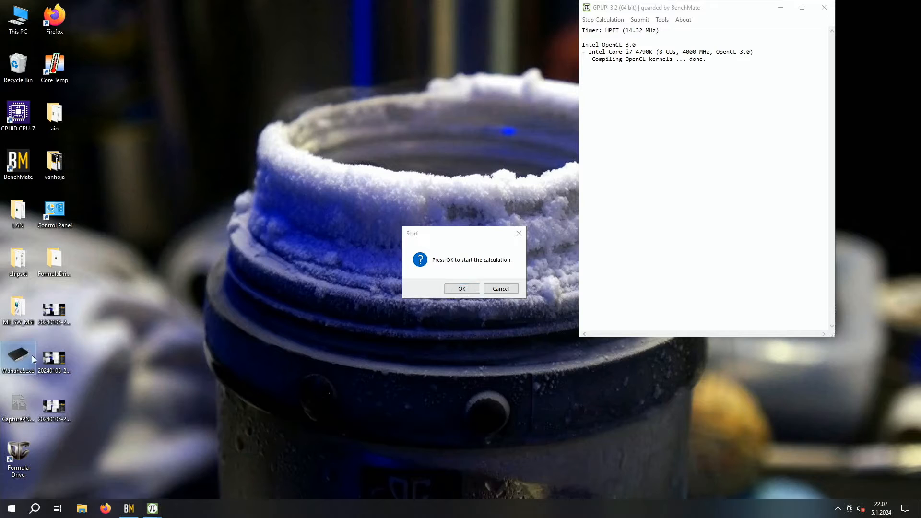
mouse_move(275, 246)
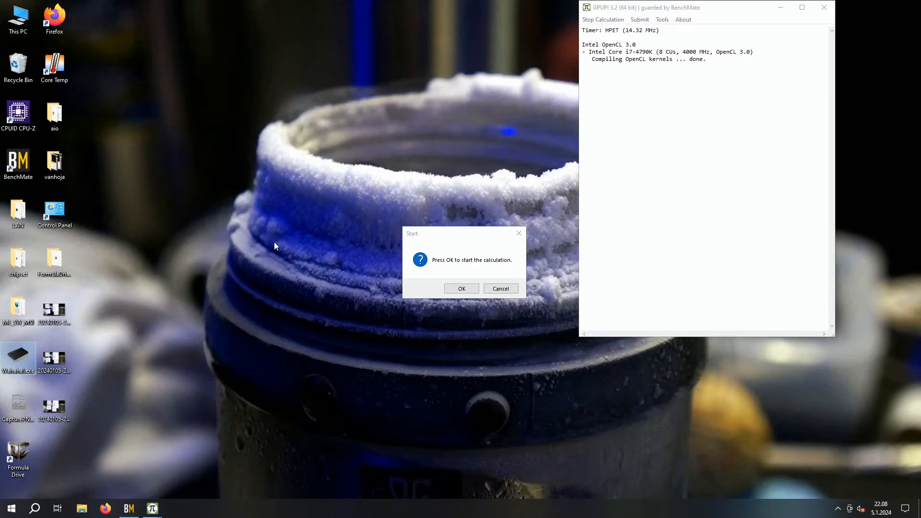
left_click(461, 288)
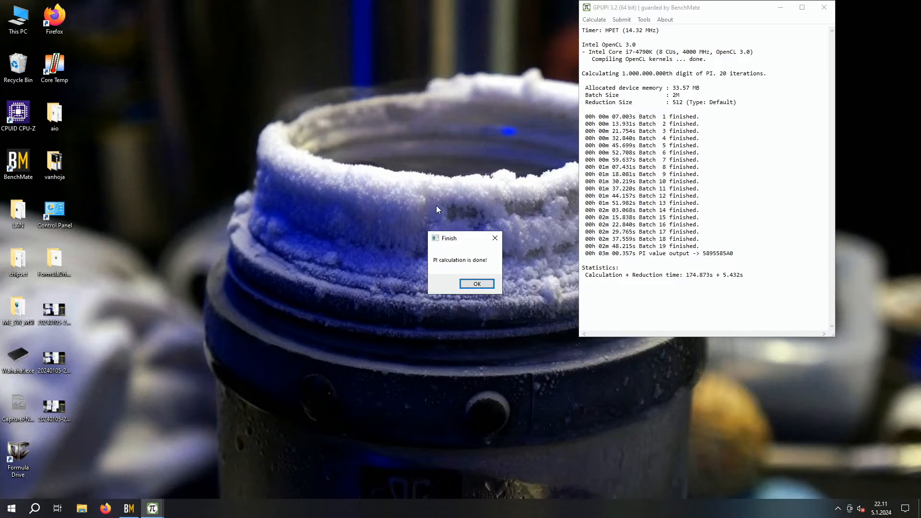
mouse_move(105, 508)
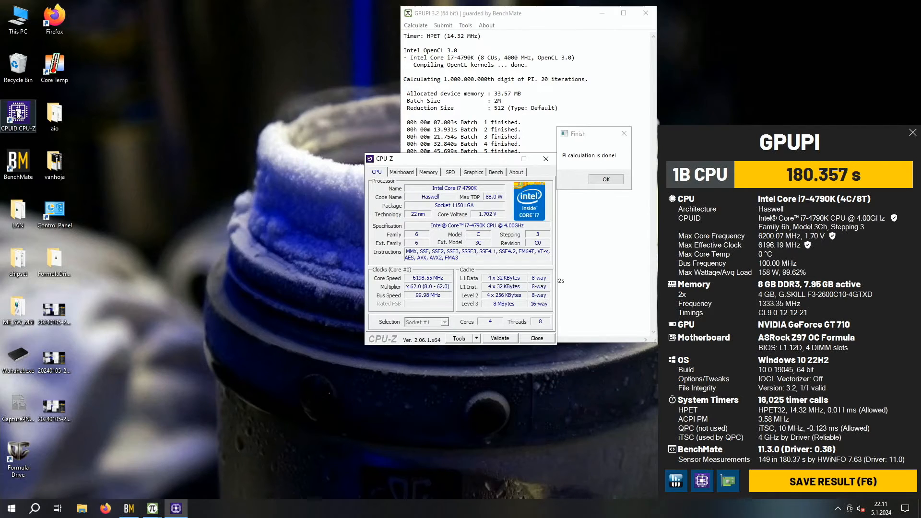
mouse_move(170, 65)
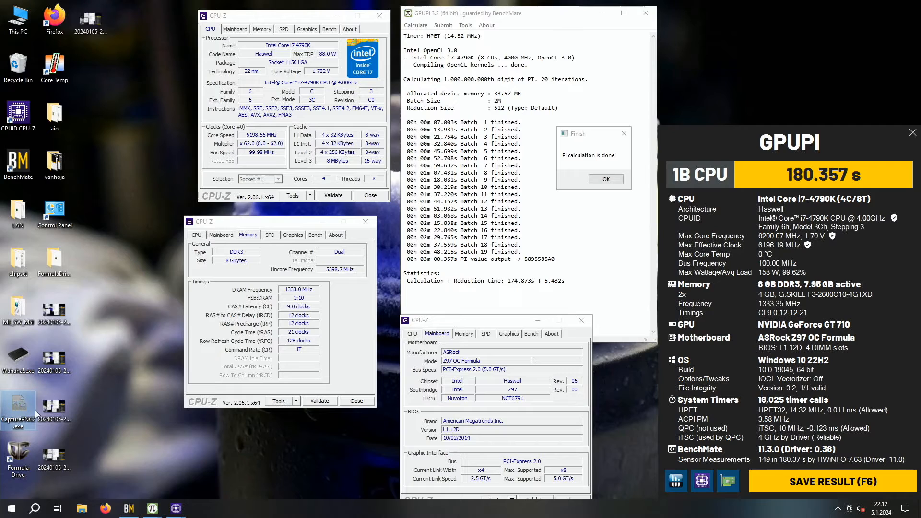
mouse_move(18, 406)
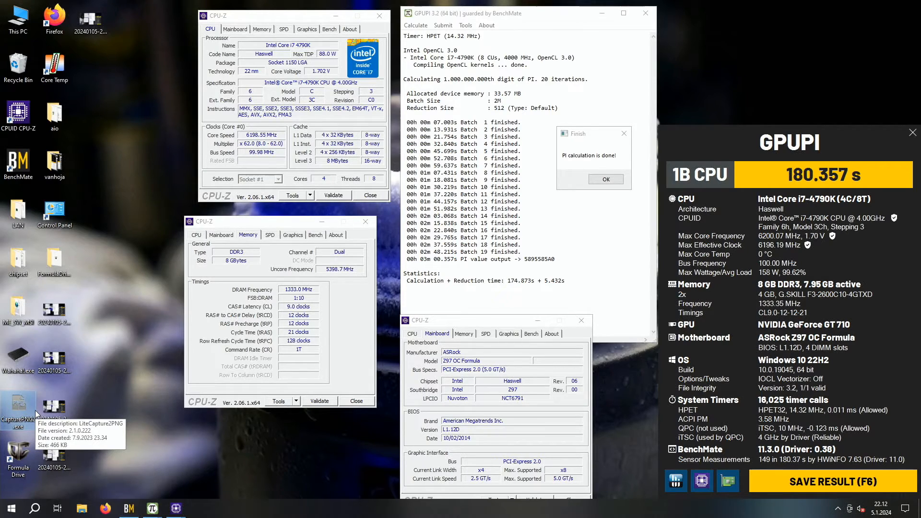
mouse_move(129, 407)
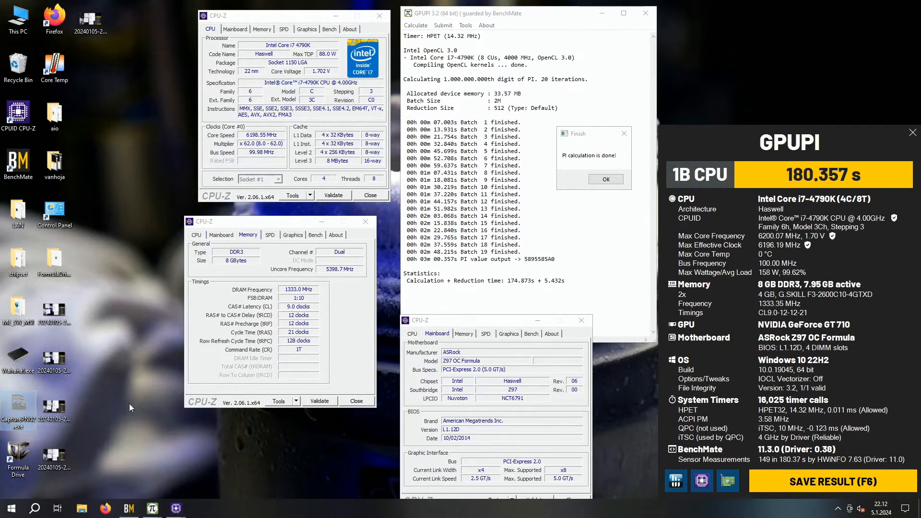